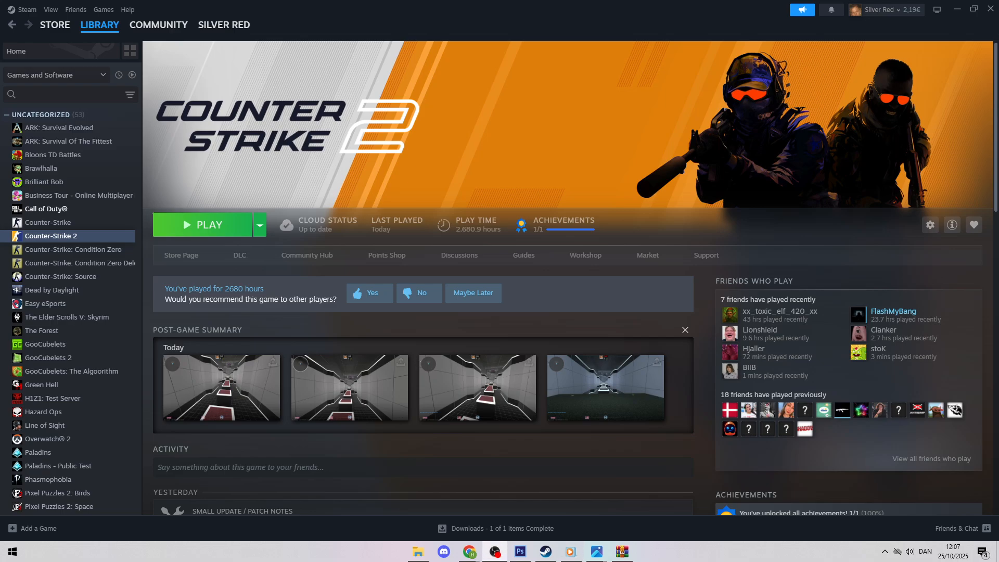
- Bring up the right-click options menu for Counter-Strike 2 in the library sidebar
{"action": "right_click", "coordinate": [50, 235]}
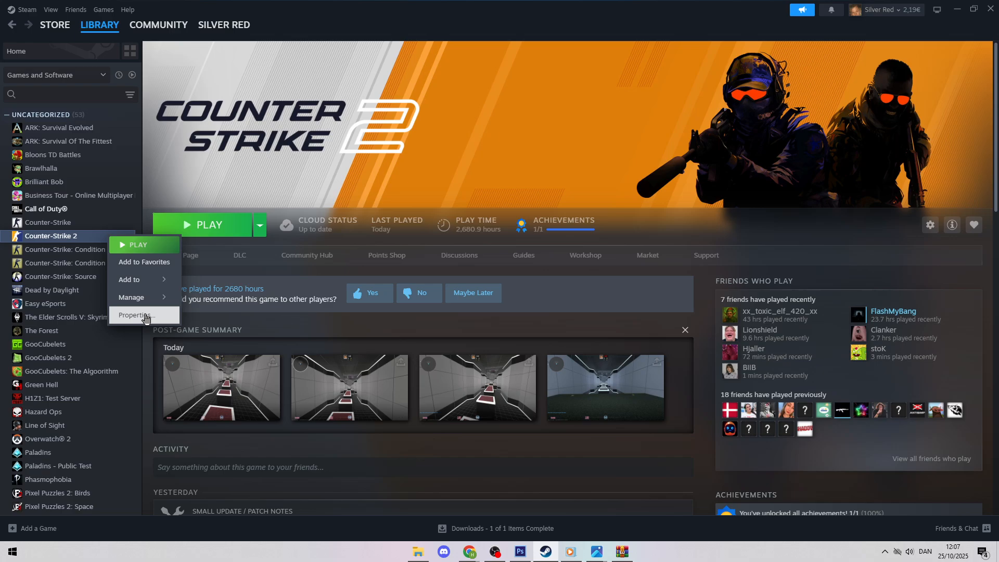
- Start verifying the integrity of Counter-Strike 2's files from Properties > Installed Files
{"action": "left_click", "coordinate": [135, 315]}
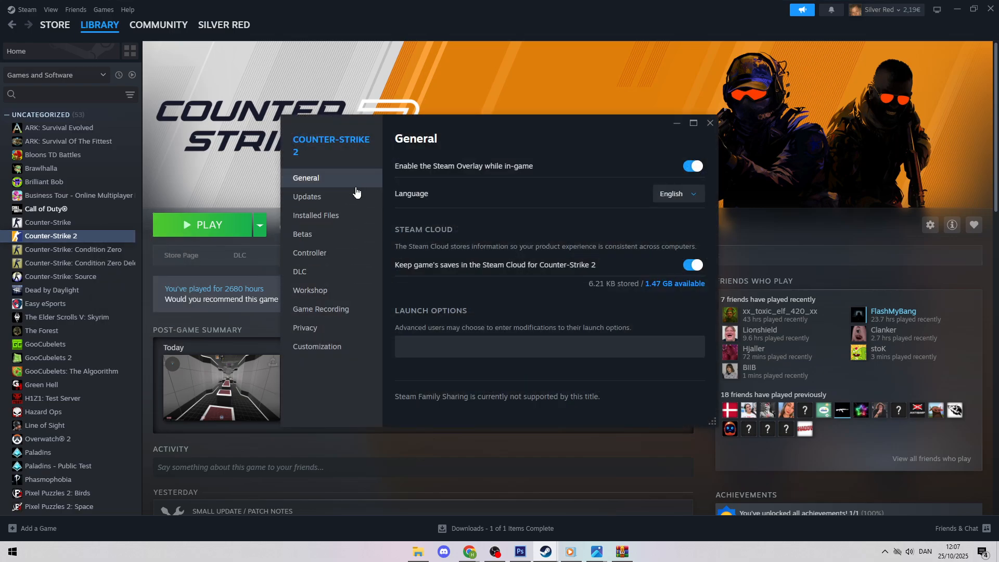
{"action": "left_click", "coordinate": [315, 215]}
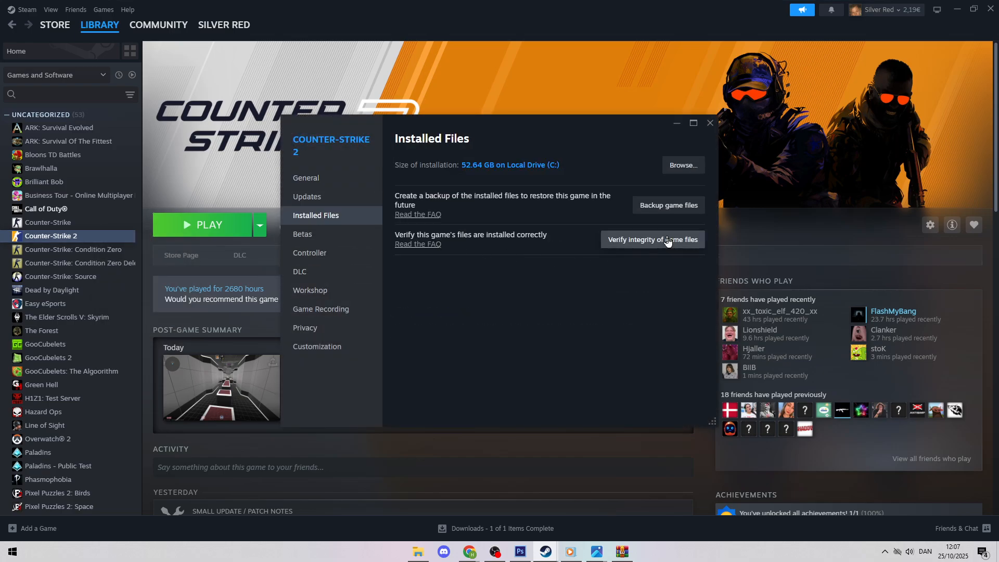
{"action": "left_click", "coordinate": [652, 238]}
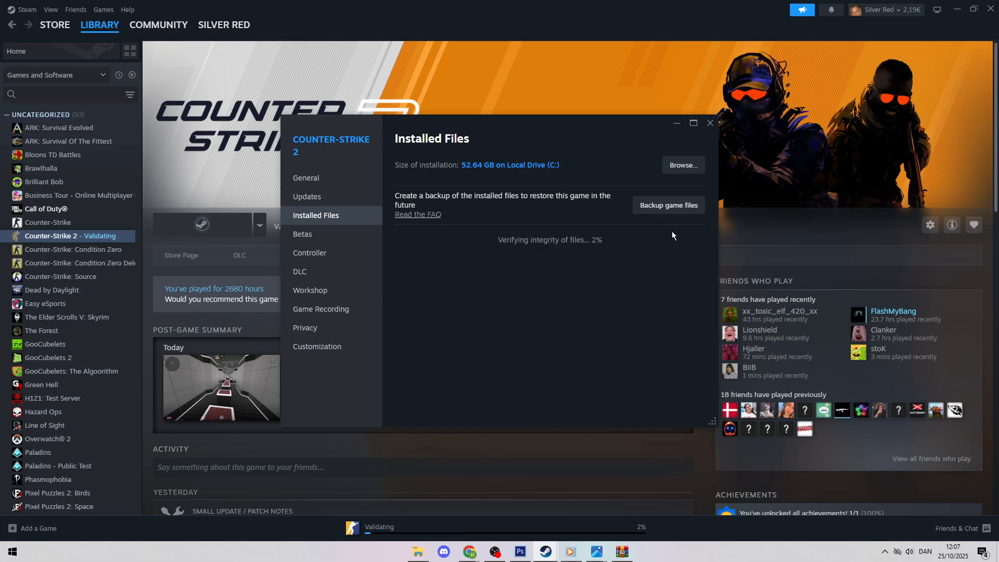
{"action": "mouse_move", "coordinate": [738, 164]}
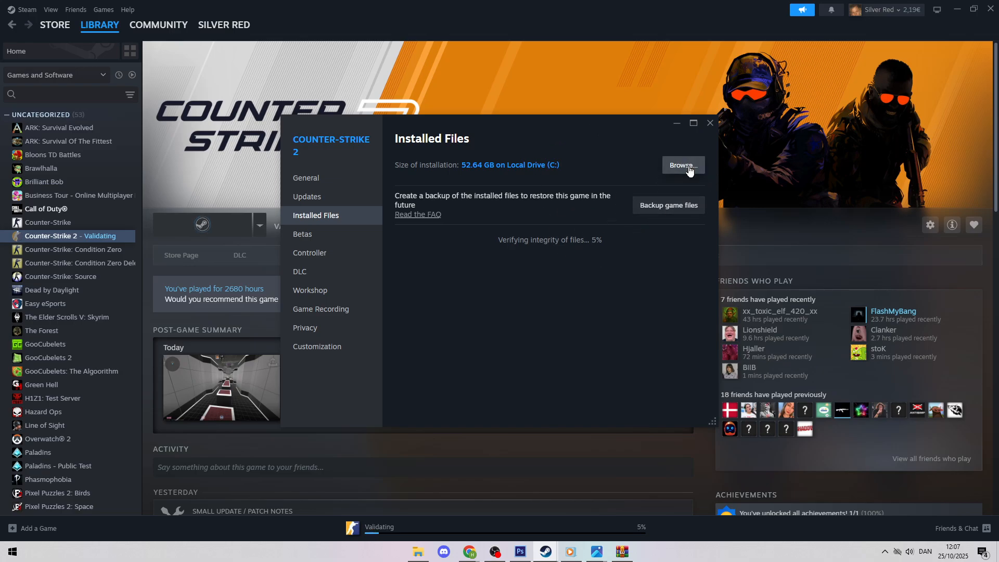
- Browse the install folder to game\bin\win64 and select the cs2 application for its properties
{"action": "left_click", "coordinate": [682, 165]}
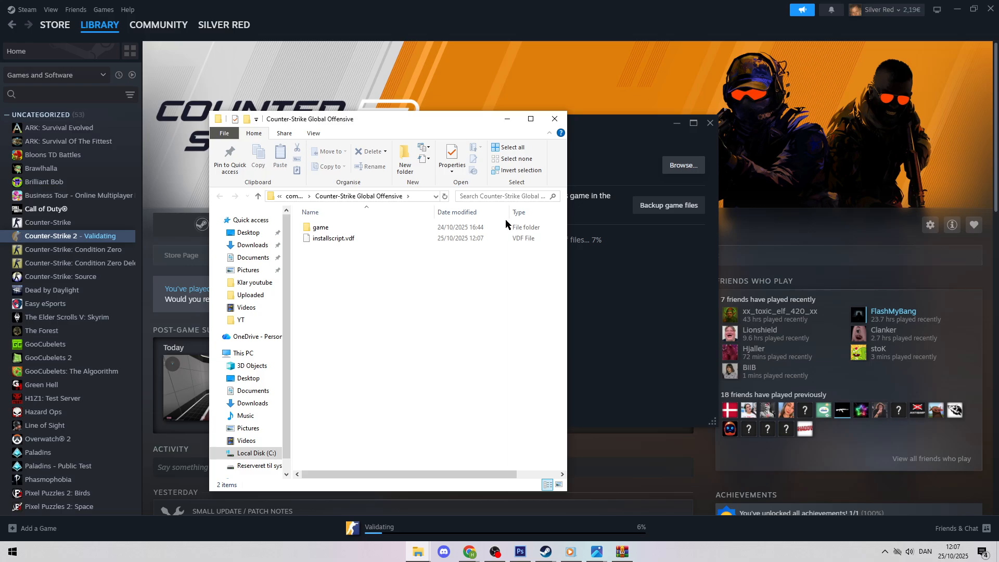
{"action": "double_click", "coordinate": [319, 227]}
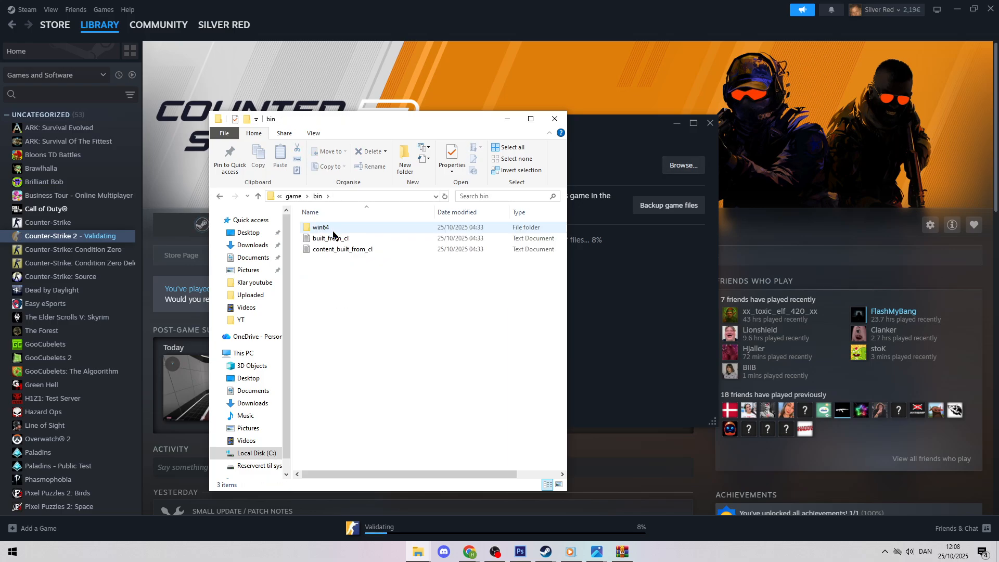
{"action": "double_click", "coordinate": [320, 227]}
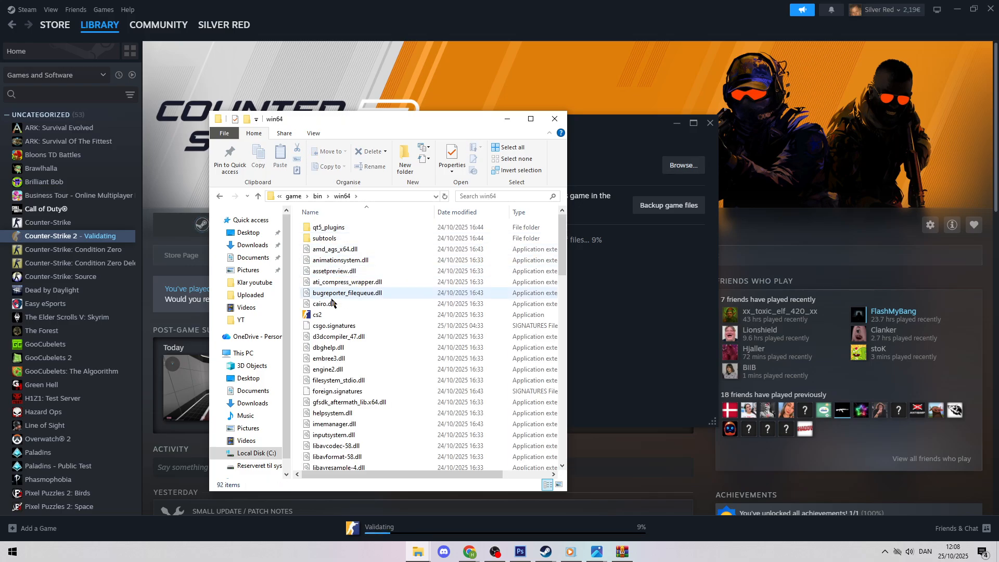
{"action": "left_click", "coordinate": [317, 314]}
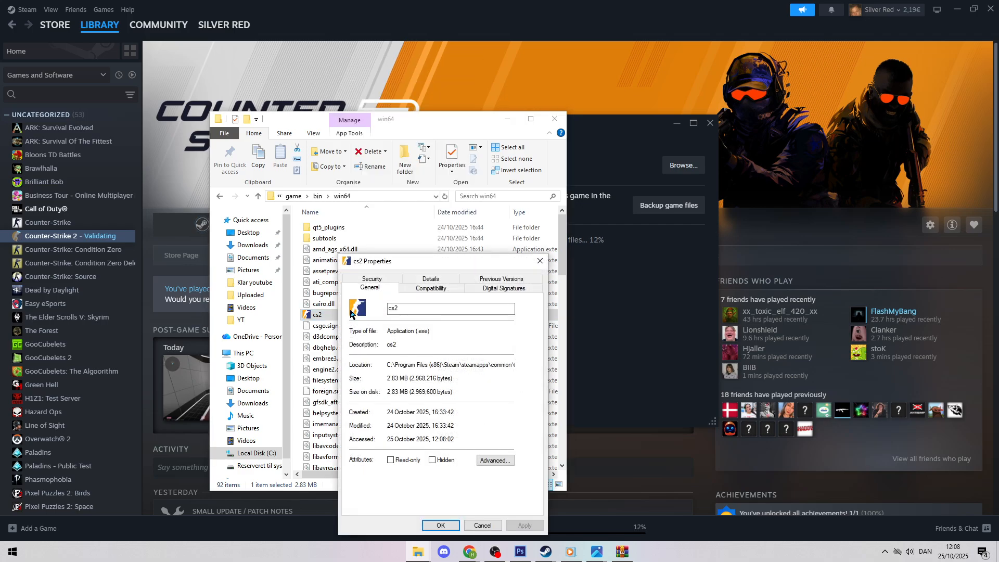
- Set cs2 to run in Windows 8 compatibility mode and confirm with OK
{"action": "left_click", "coordinate": [430, 287]}
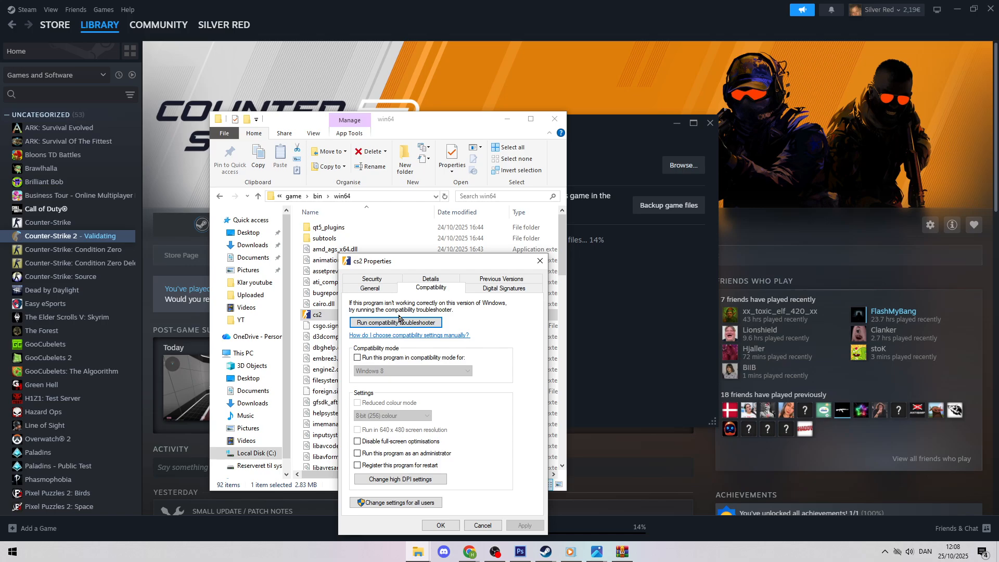
{"action": "left_click", "coordinate": [357, 357]}
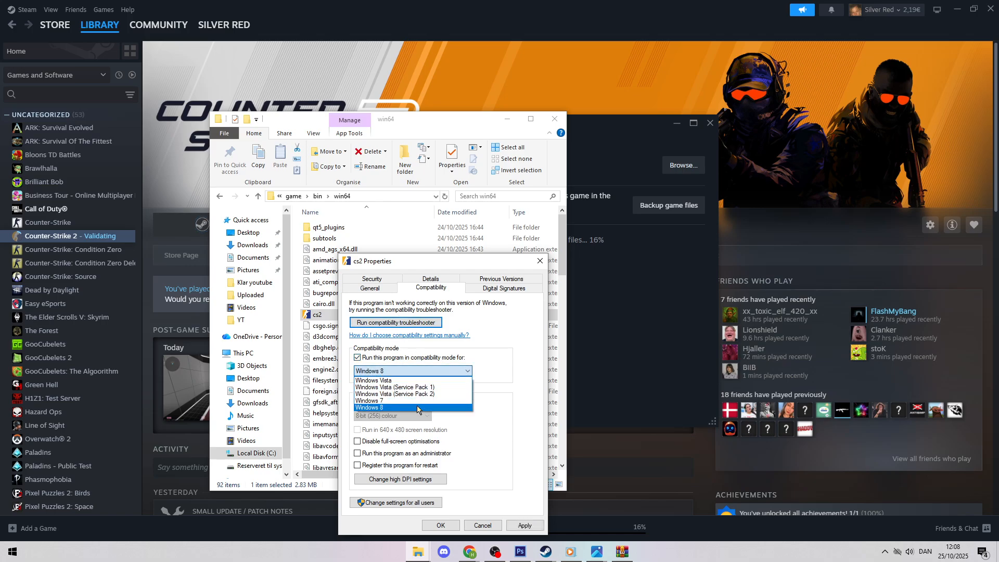
{"action": "left_click", "coordinate": [370, 407]}
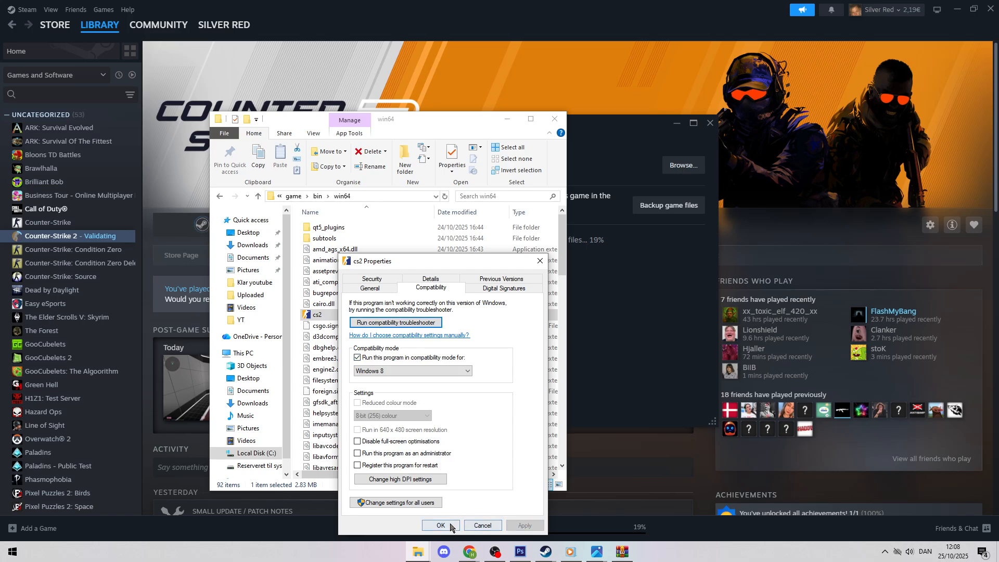
{"action": "left_click", "coordinate": [440, 525]}
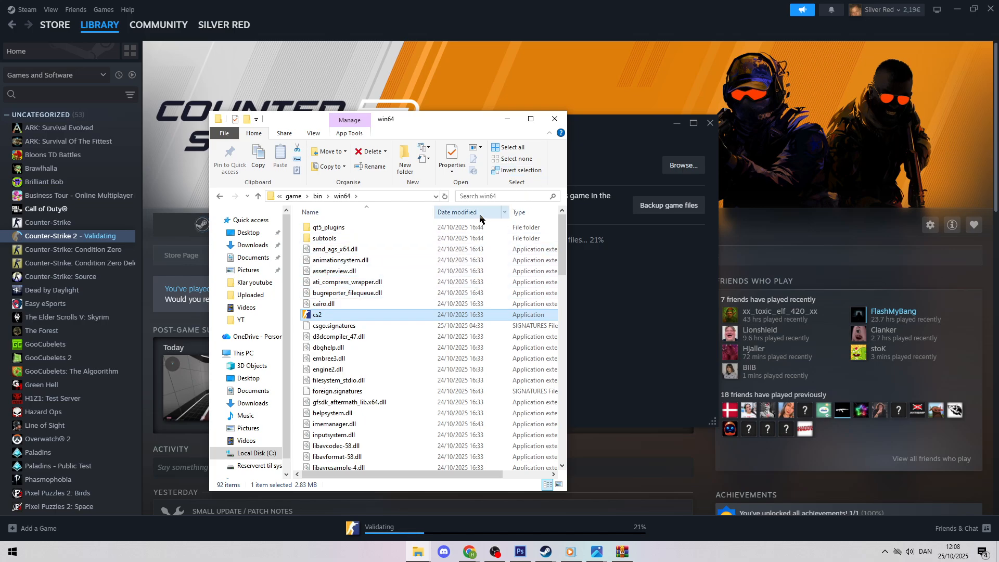
- Navigate to C:\Program Files (x86)\Steam and select the userdata folder for deletion
{"action": "left_click", "coordinate": [241, 352]}
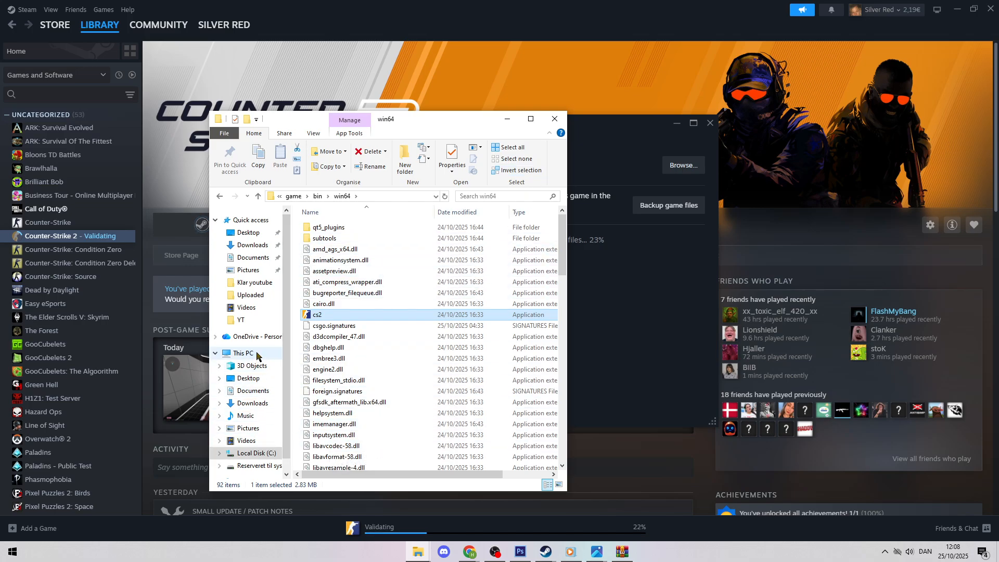
{"action": "left_click", "coordinate": [256, 452]}
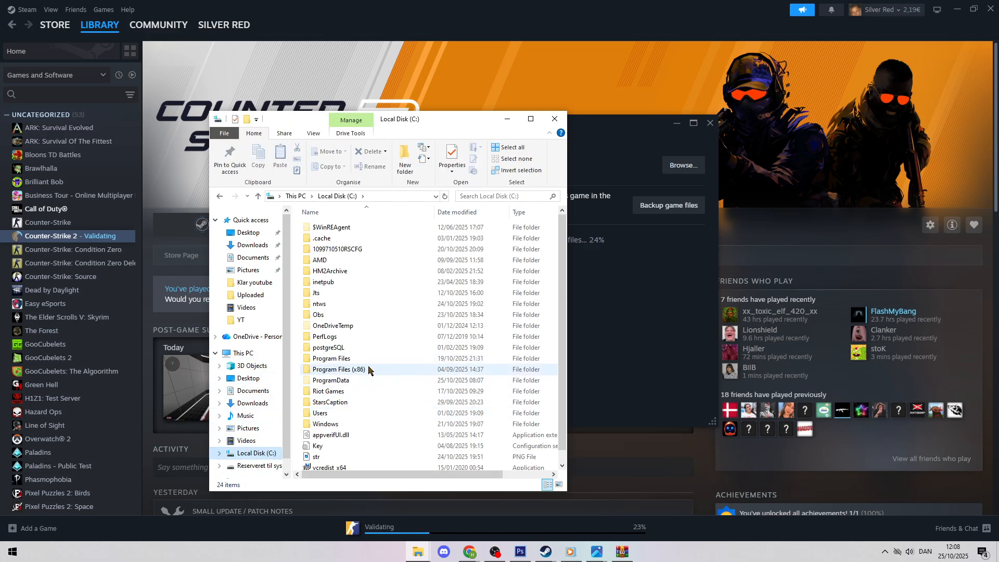
{"action": "double_click", "coordinate": [338, 369]}
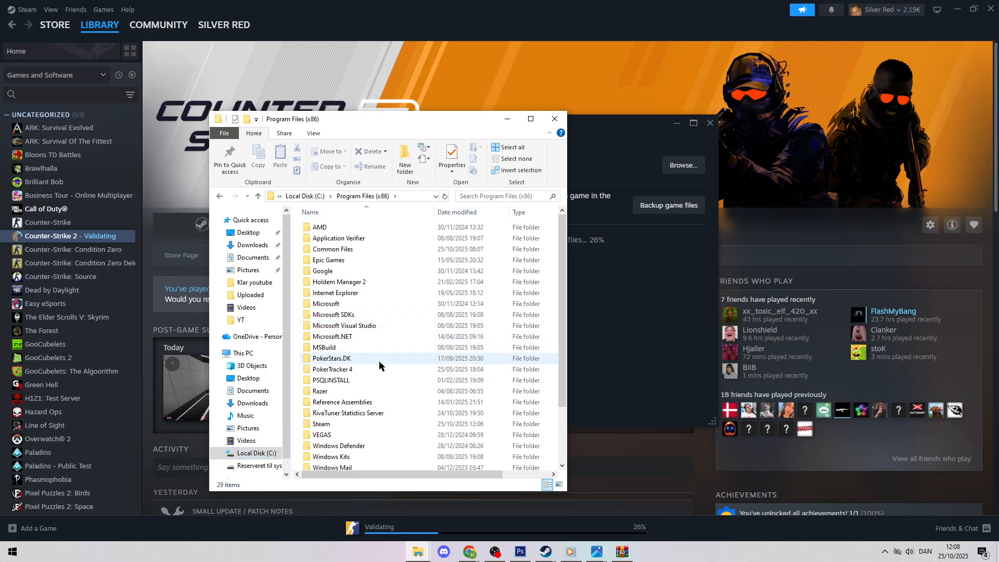
{"action": "double_click", "coordinate": [321, 423]}
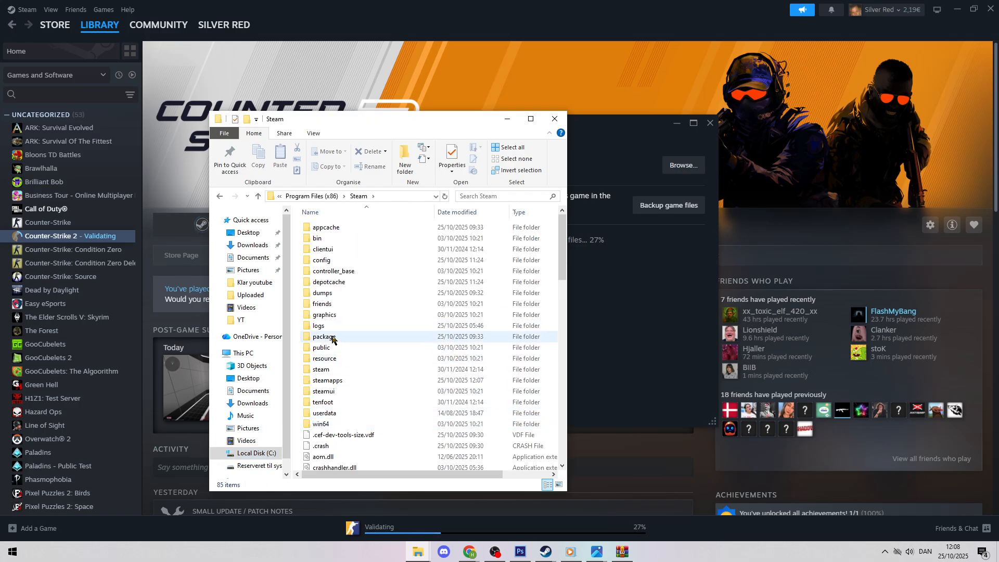
{"action": "left_click", "coordinate": [323, 413]}
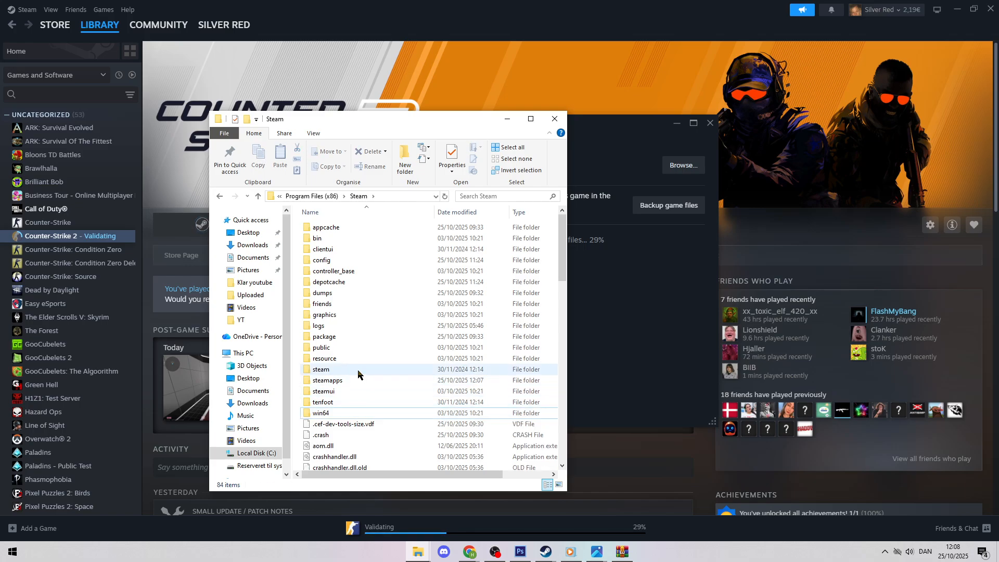
{"action": "mouse_move", "coordinate": [360, 358]}
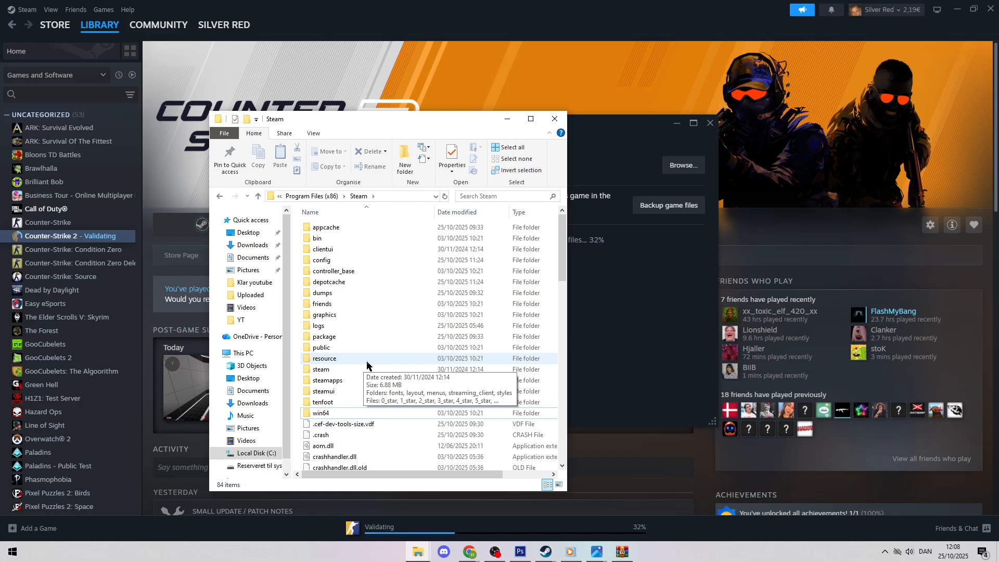
{"action": "mouse_move", "coordinate": [365, 363]}
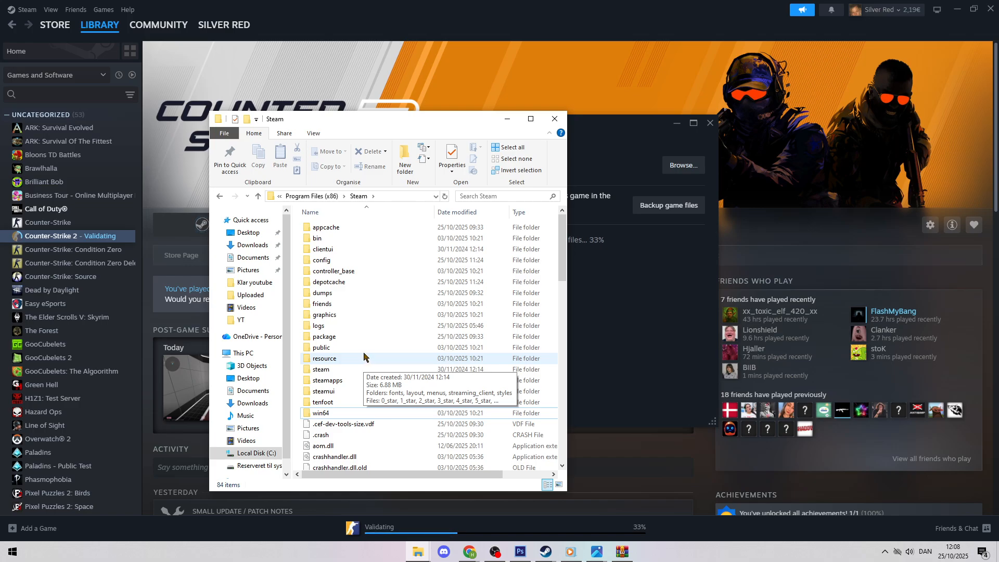
{"action": "mouse_move", "coordinate": [400, 298]}
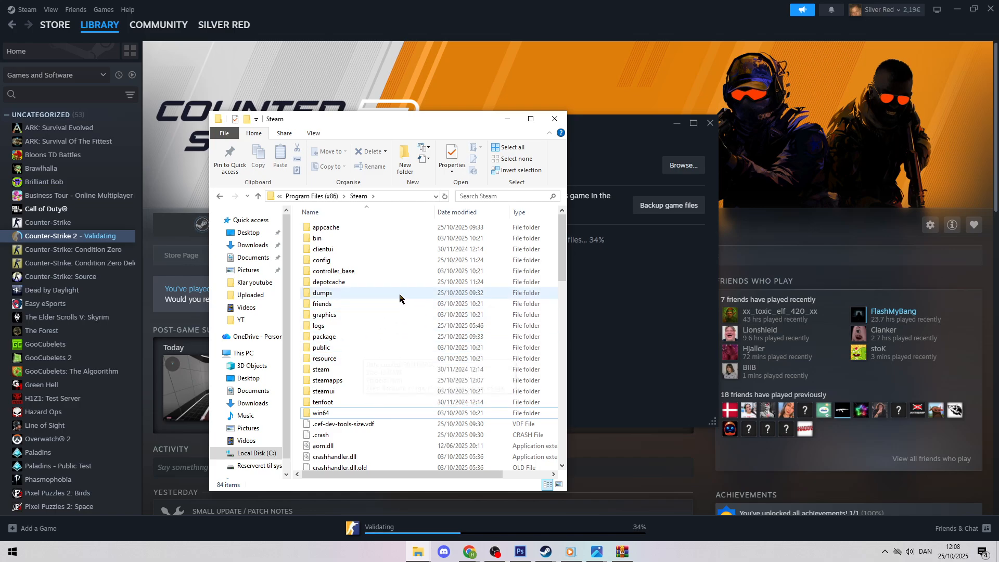
- Reopen Counter-Strike 2's right-click menu and show its Manage submenu while validation continues
{"action": "right_click", "coordinate": [67, 235]}
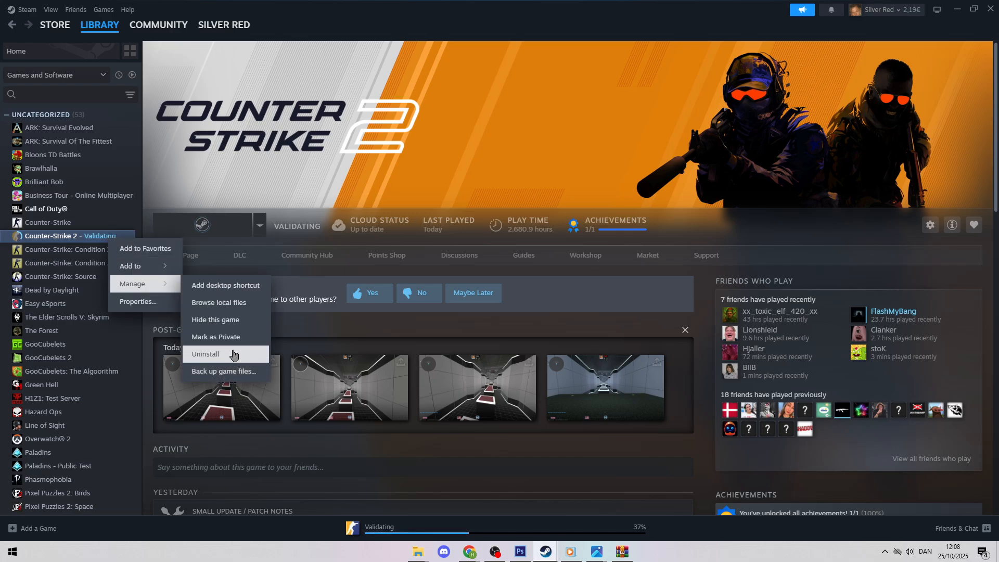
{"action": "mouse_move", "coordinate": [242, 371]}
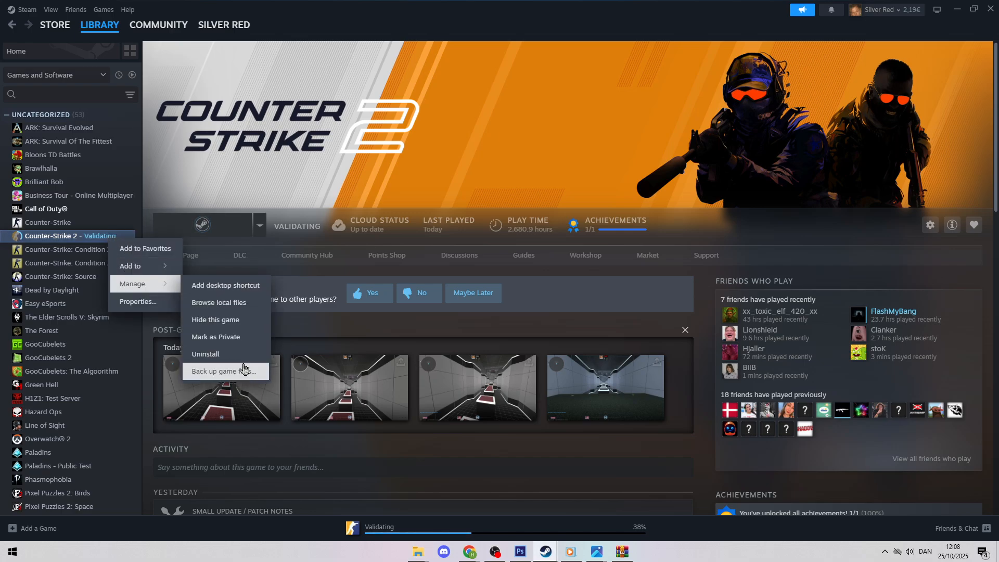
{"action": "mouse_move", "coordinate": [161, 179]}
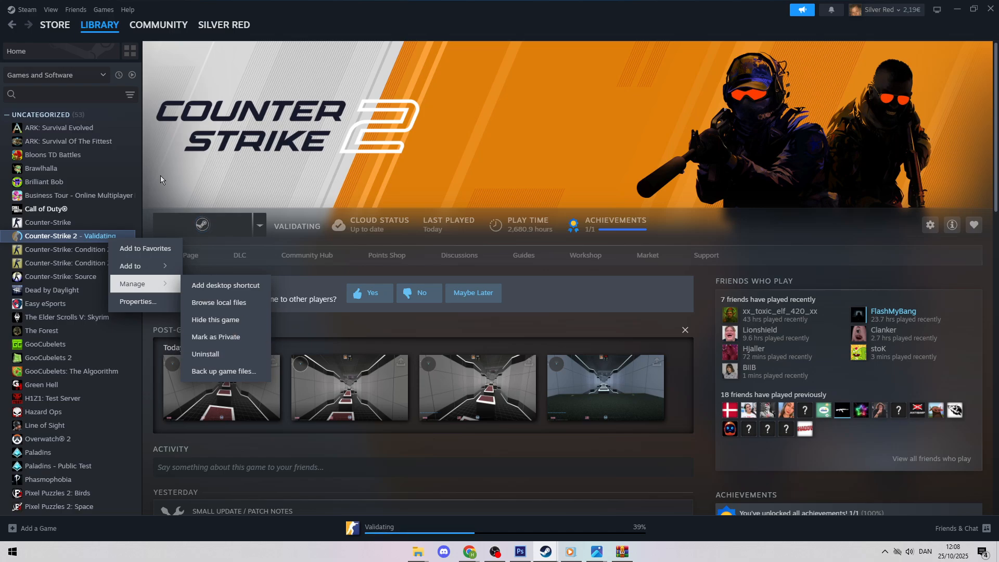
{"action": "mouse_move", "coordinate": [83, 225]}
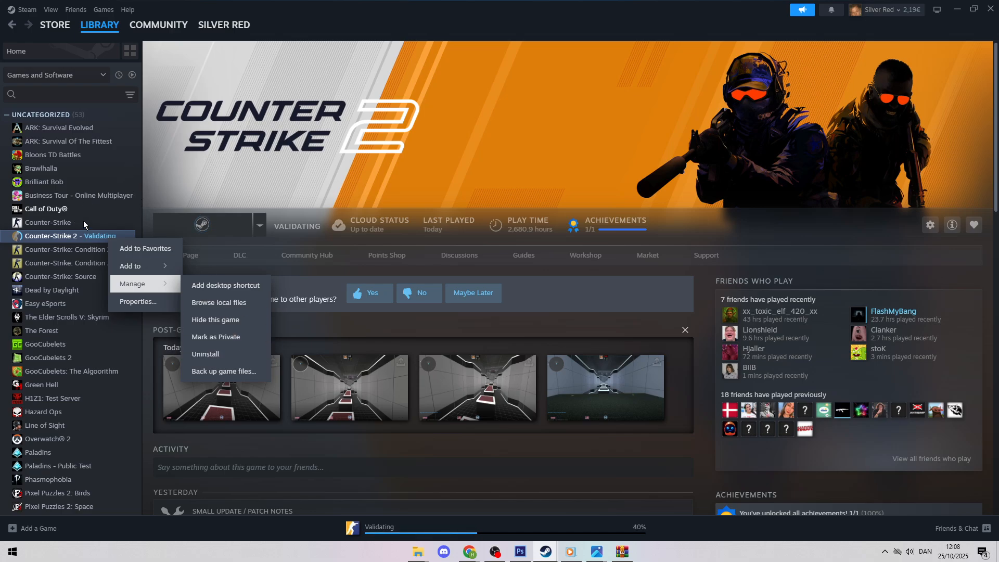